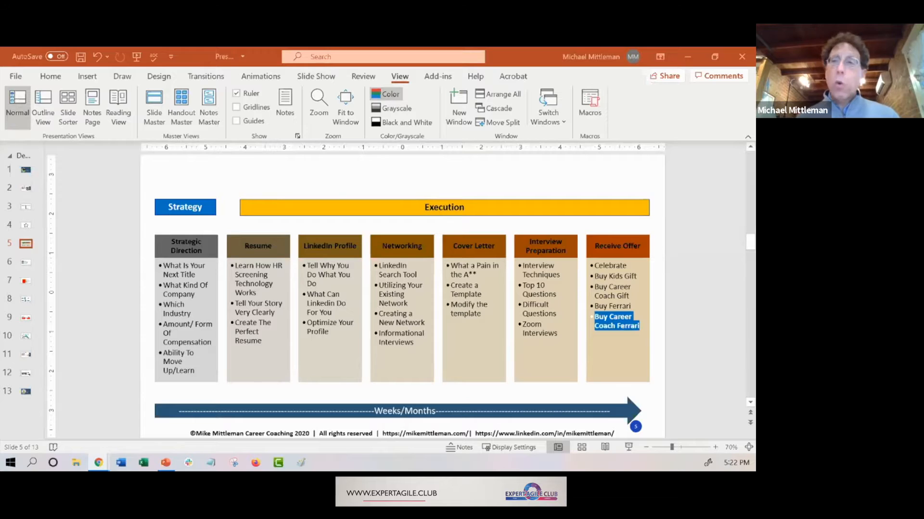
mouse_move(654, 380)
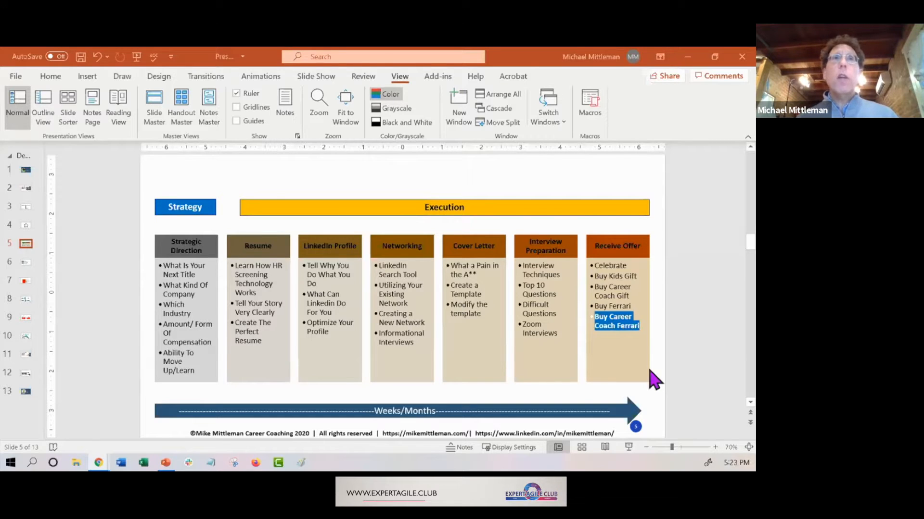
mouse_move(642, 288)
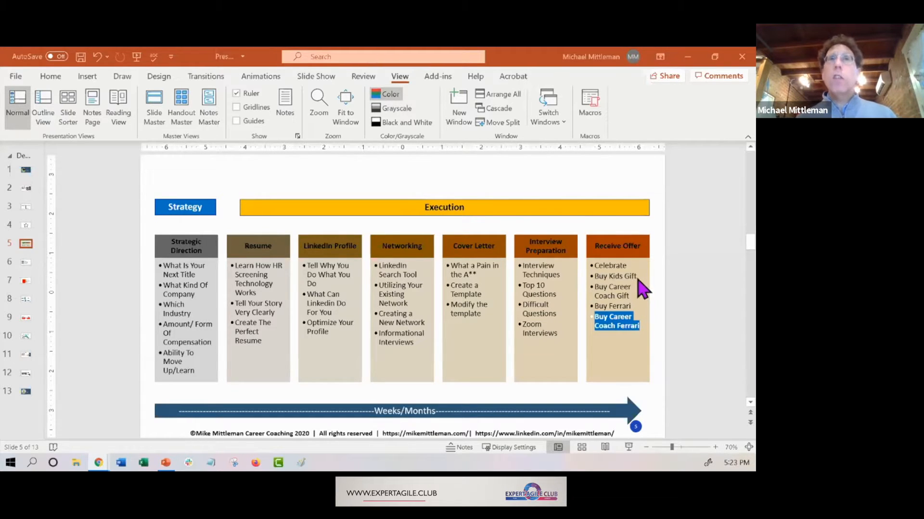
mouse_move(633, 303)
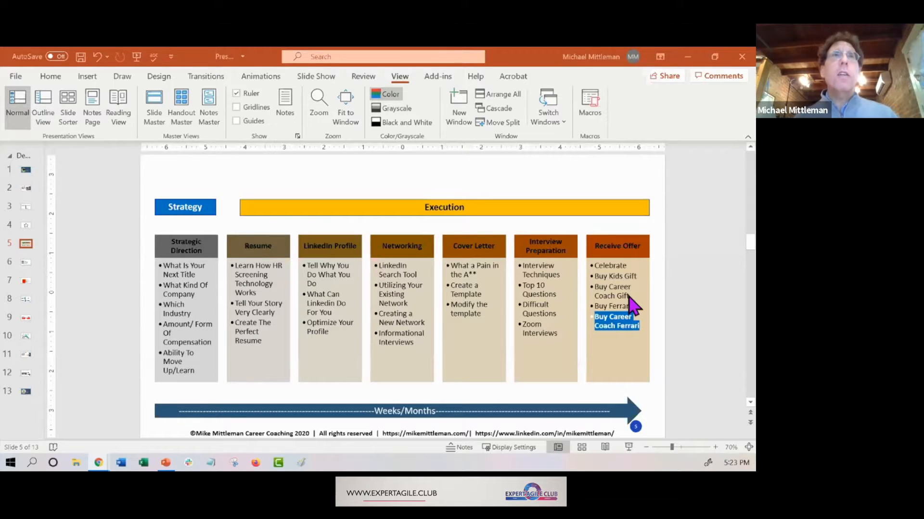
mouse_move(627, 319)
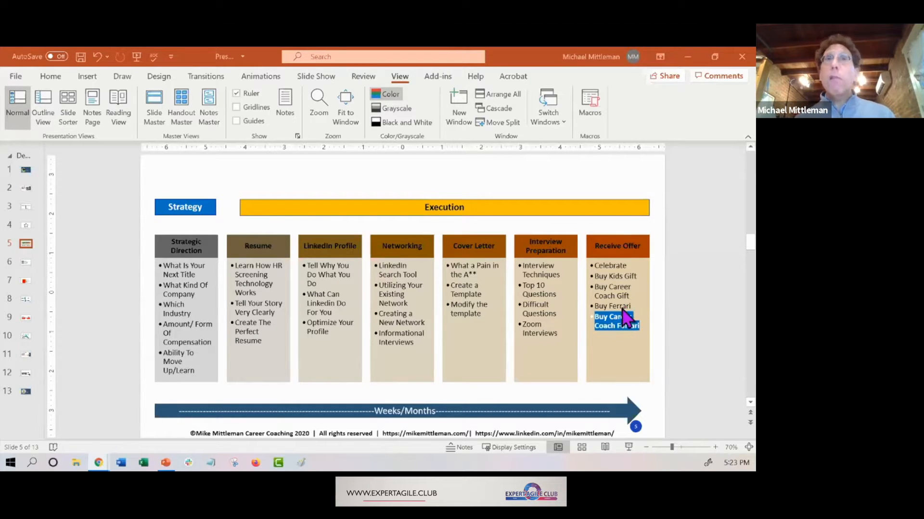
mouse_move(625, 344)
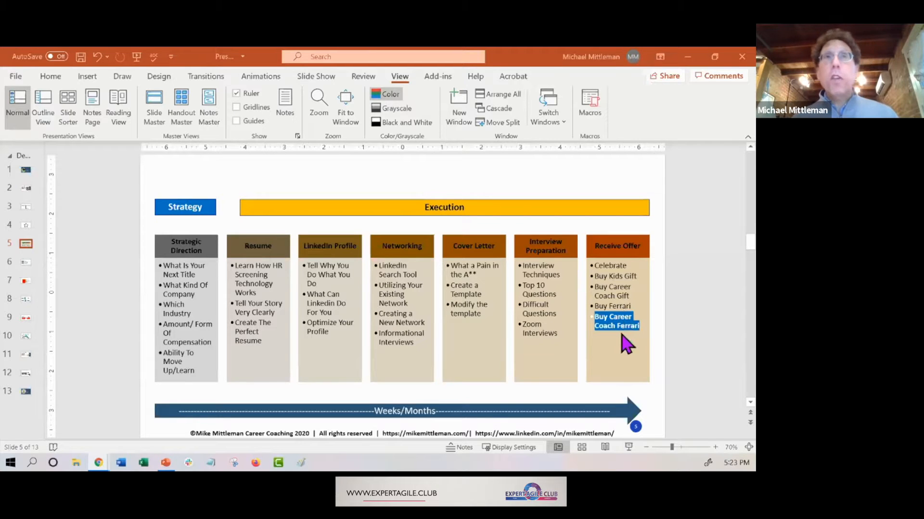
mouse_move(627, 345)
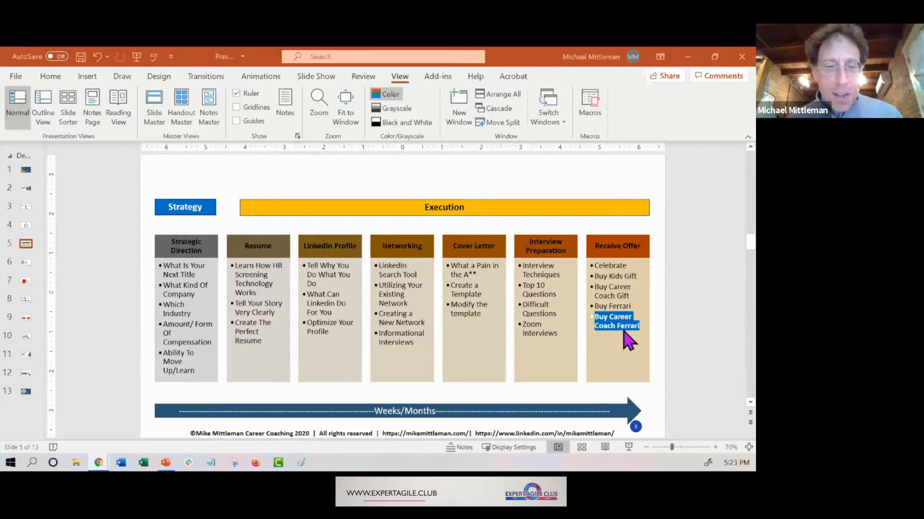
mouse_move(627, 347)
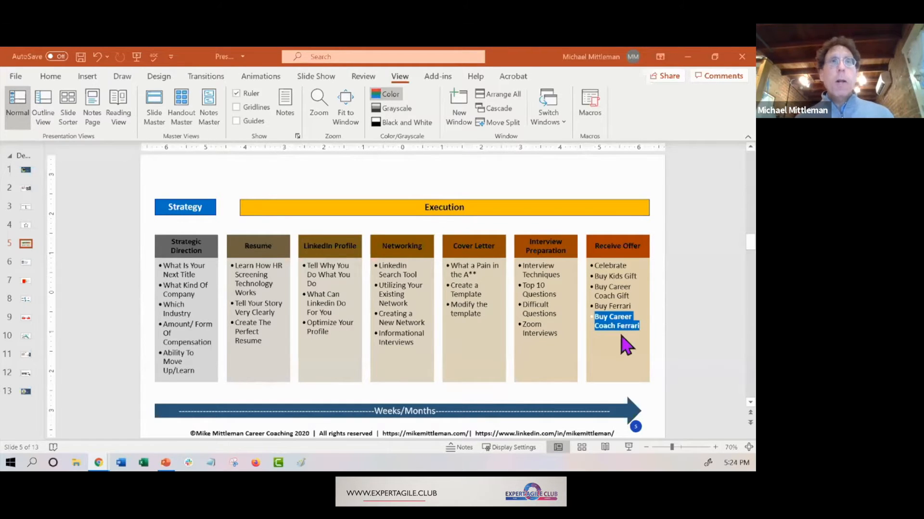
mouse_move(500, 421)
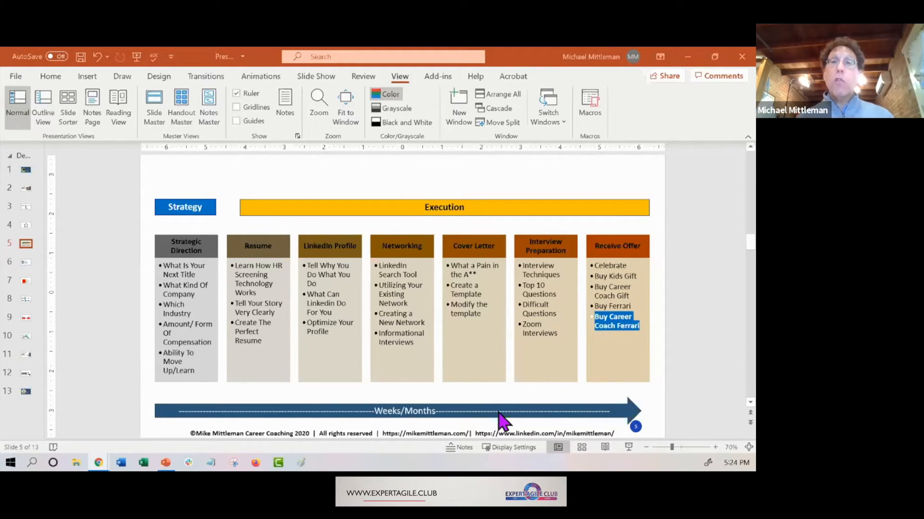
mouse_move(421, 435)
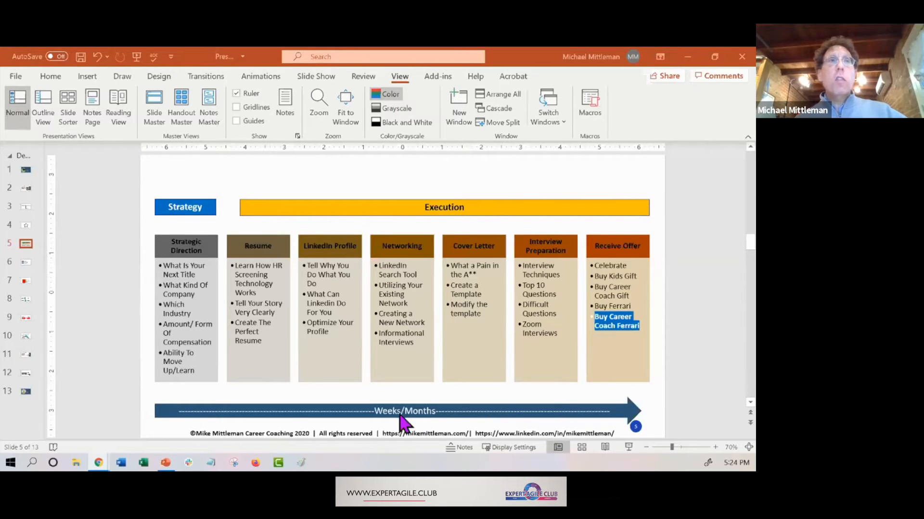
mouse_move(432, 419)
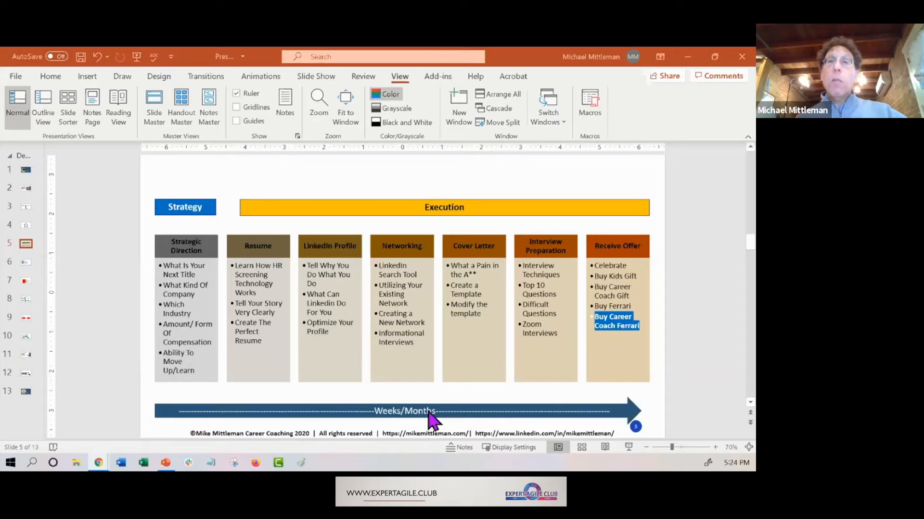
mouse_move(422, 424)
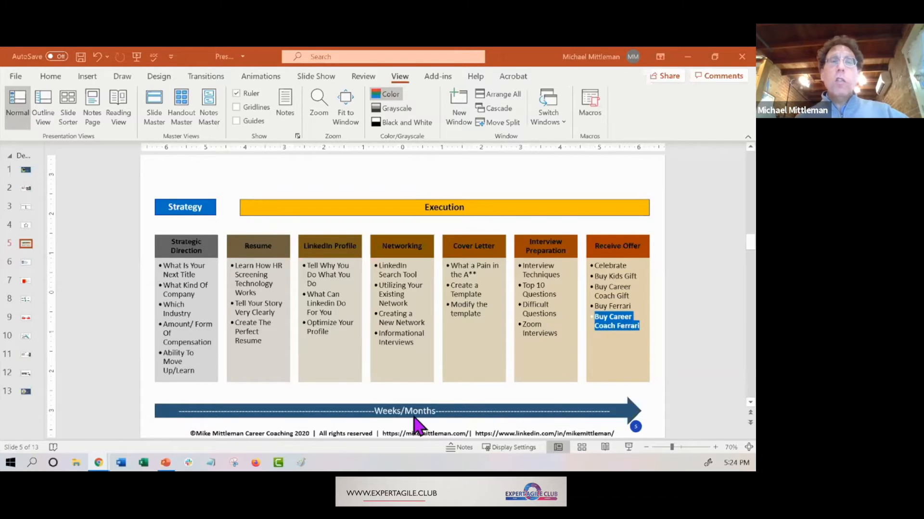
mouse_move(541, 422)
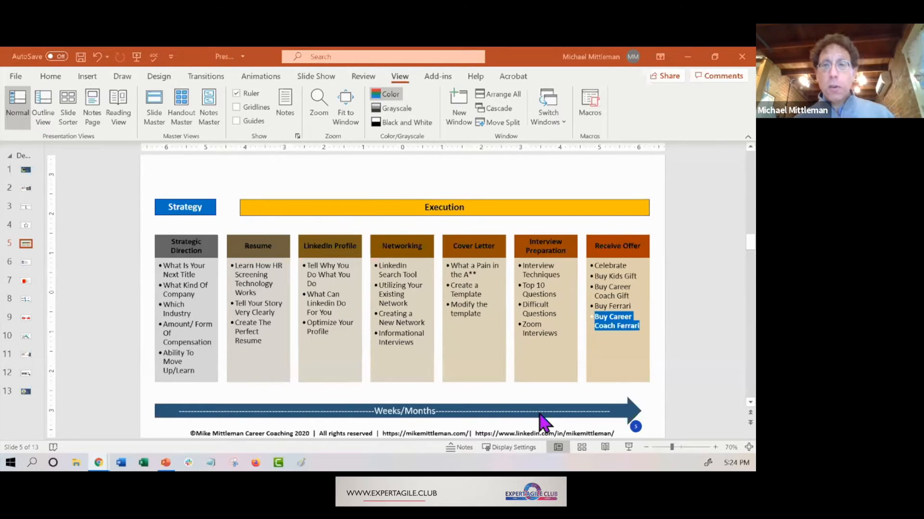
mouse_move(47, 277)
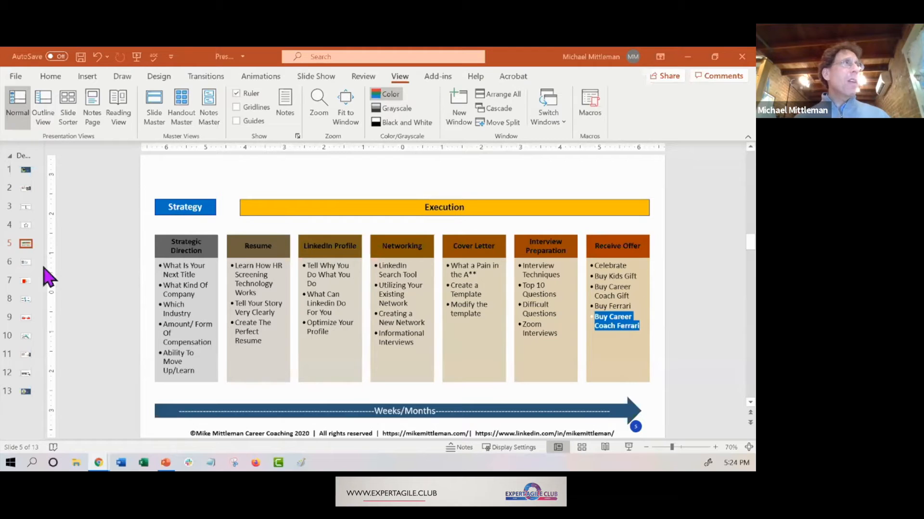
- Show slide 6, "Overall Planning," with its phase-duration timeline
click(25, 262)
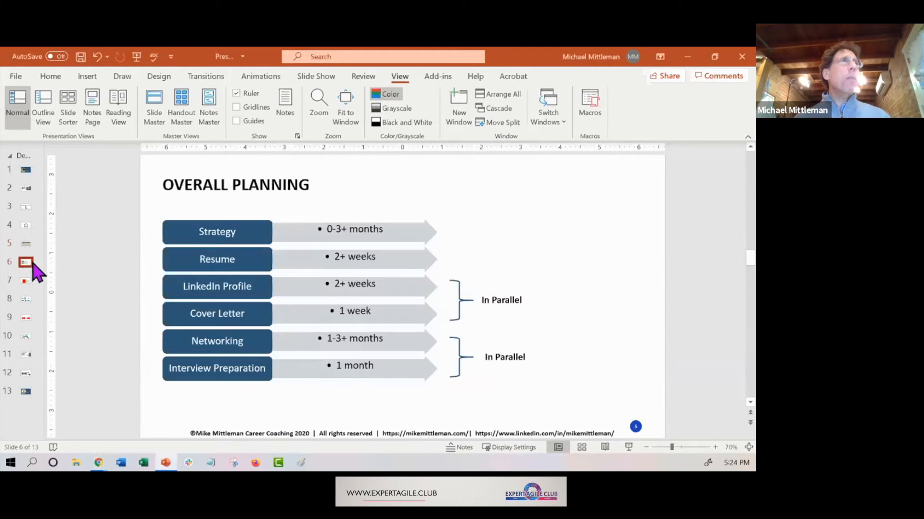
mouse_move(557, 222)
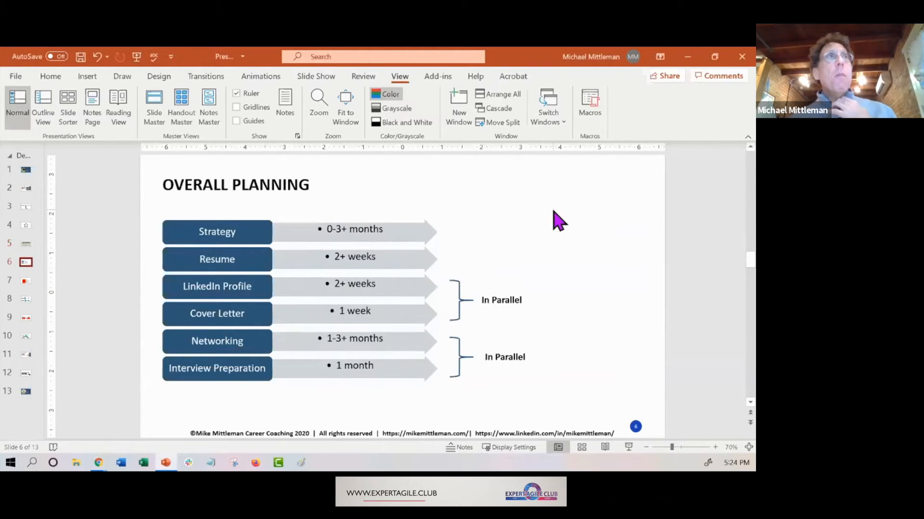
mouse_move(269, 258)
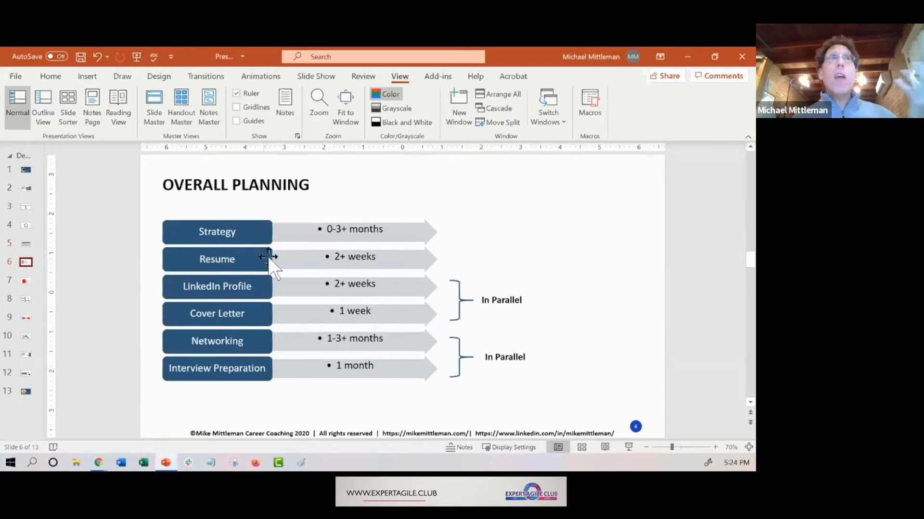
mouse_move(350, 247)
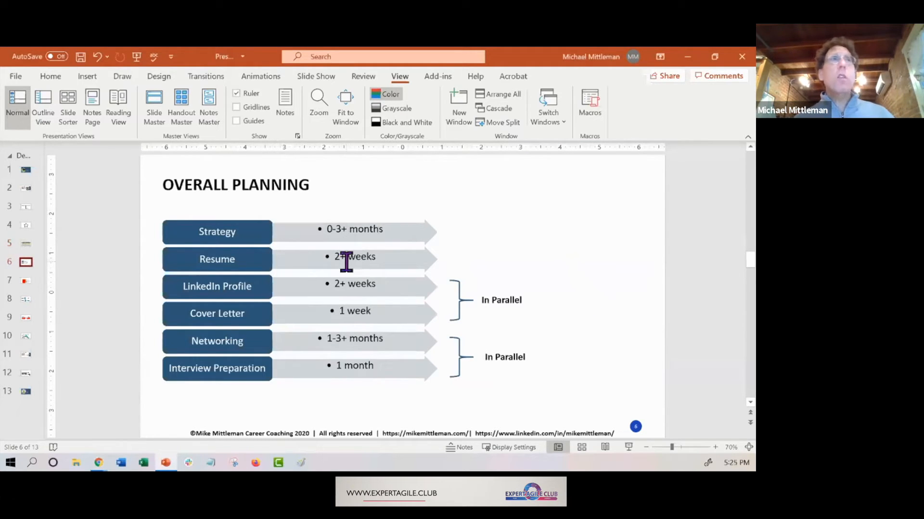
mouse_move(266, 289)
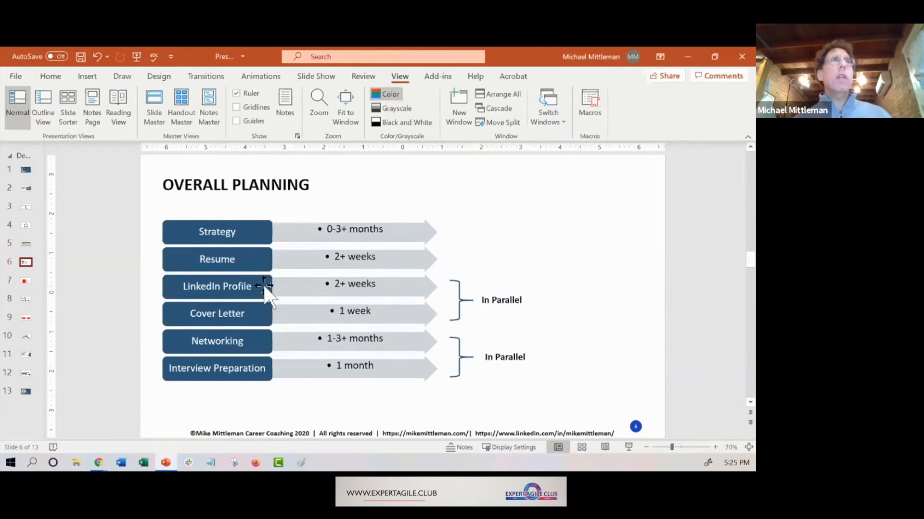
mouse_move(354, 287)
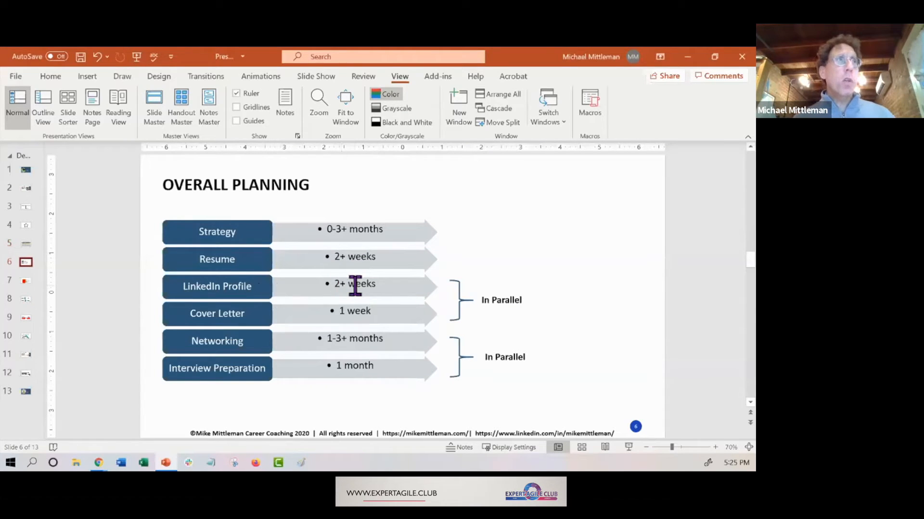
mouse_move(468, 301)
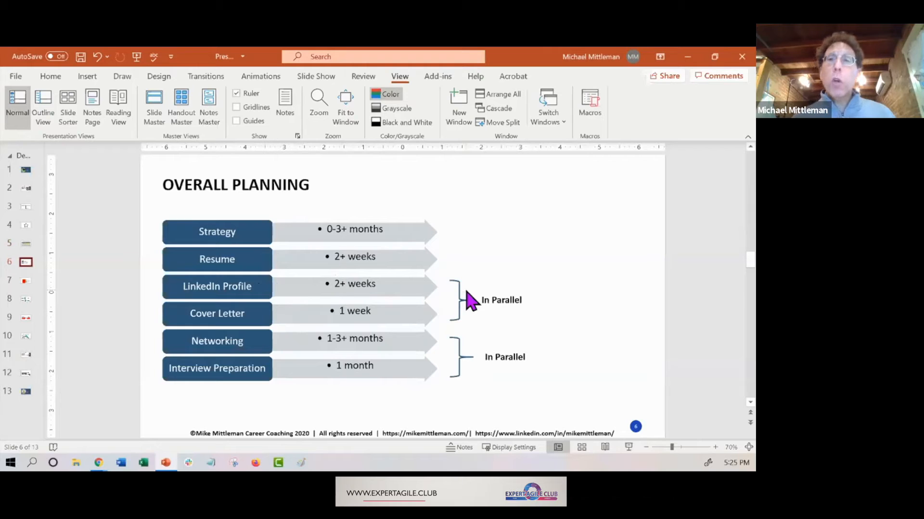
mouse_move(442, 282)
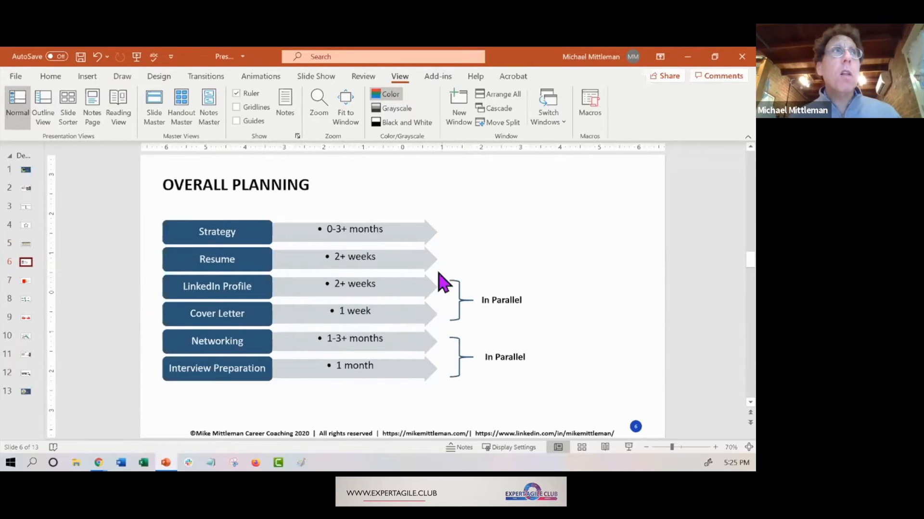
mouse_move(400, 282)
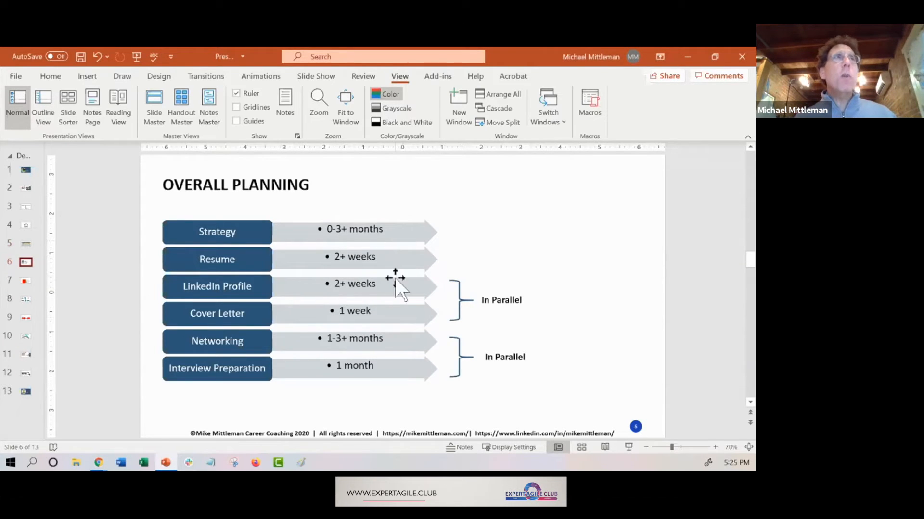
mouse_move(395, 286)
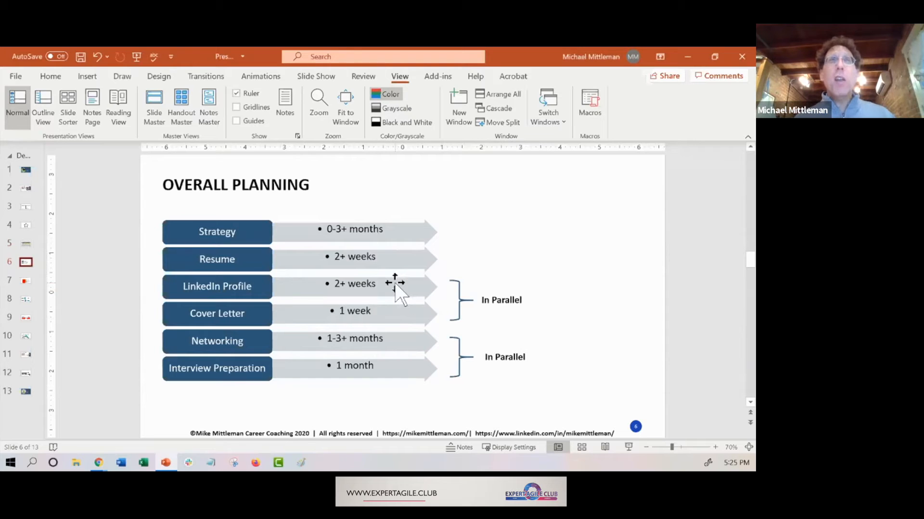
mouse_move(398, 325)
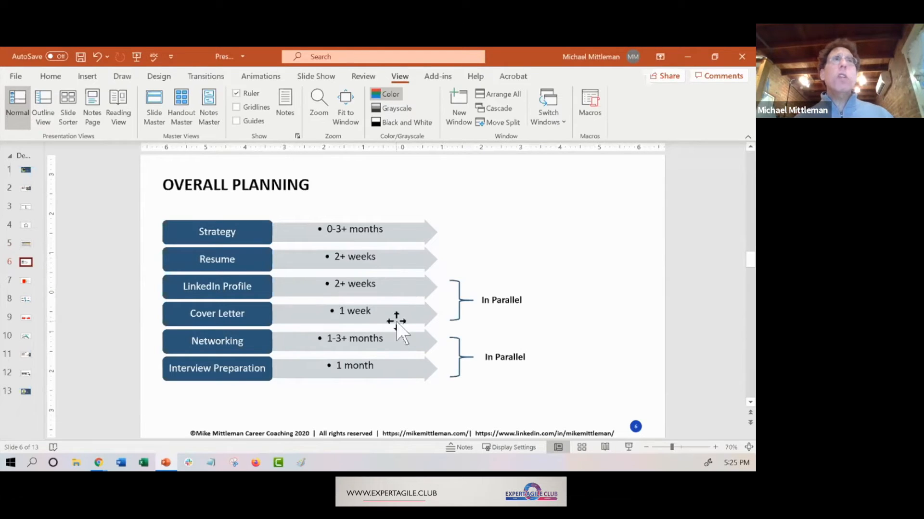
mouse_move(395, 316)
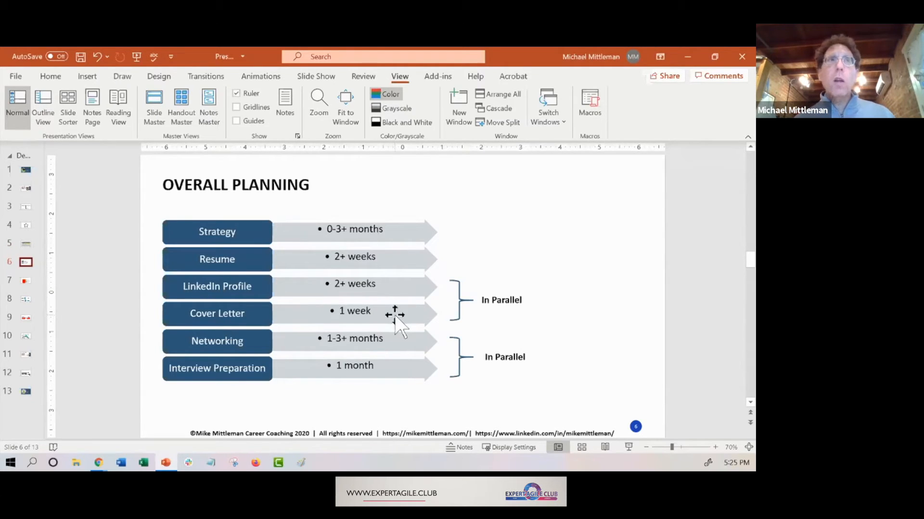
mouse_move(391, 344)
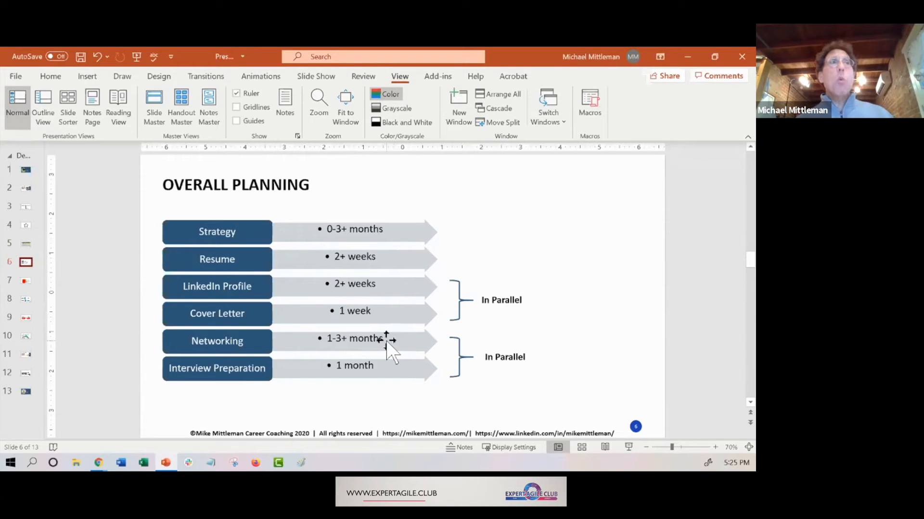
mouse_move(393, 380)
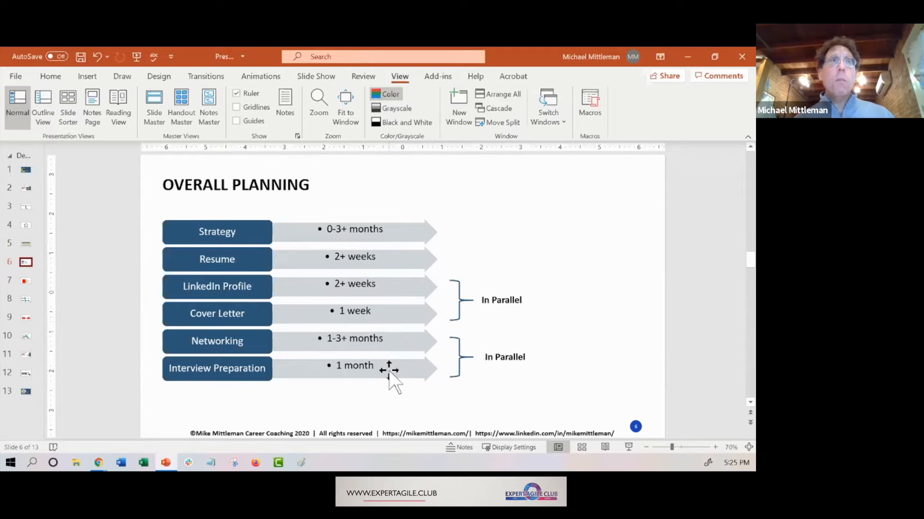
mouse_move(54, 297)
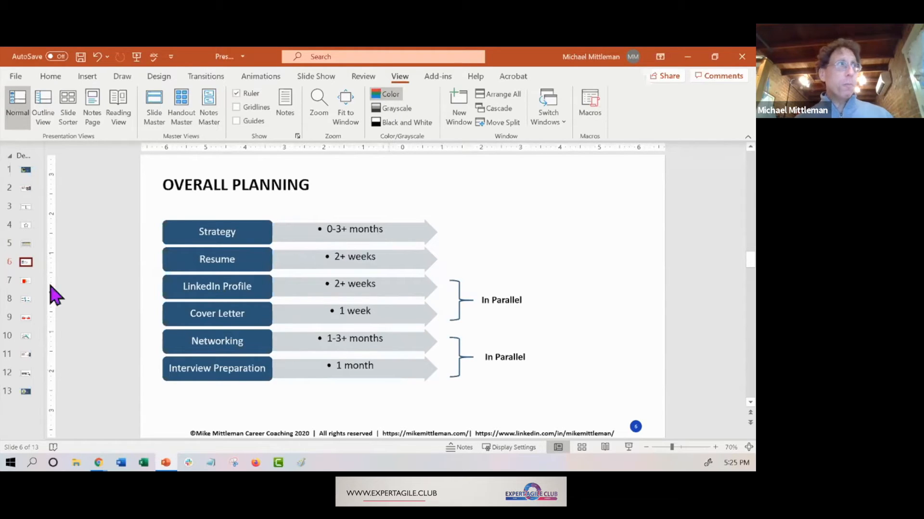
- Show slide 7, "Strategic Planning," listing strategy factors like title, compensation and company size
click(25, 280)
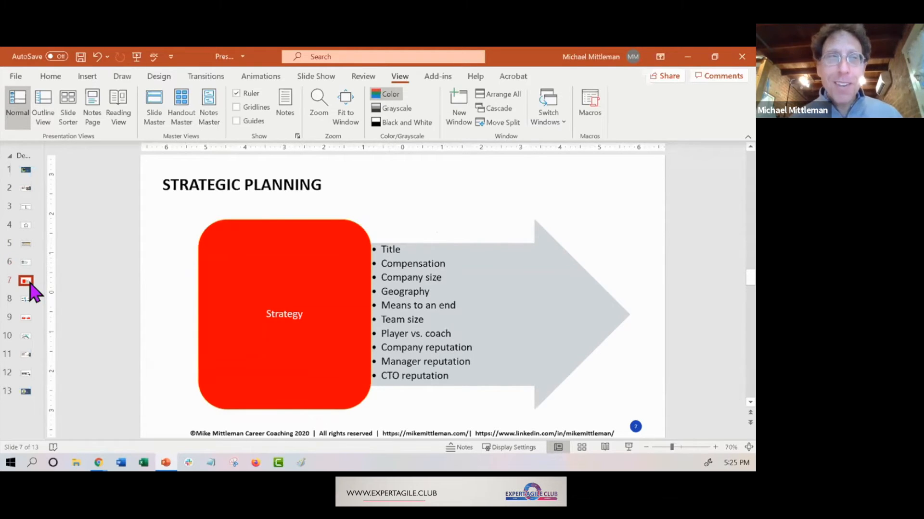
mouse_move(299, 294)
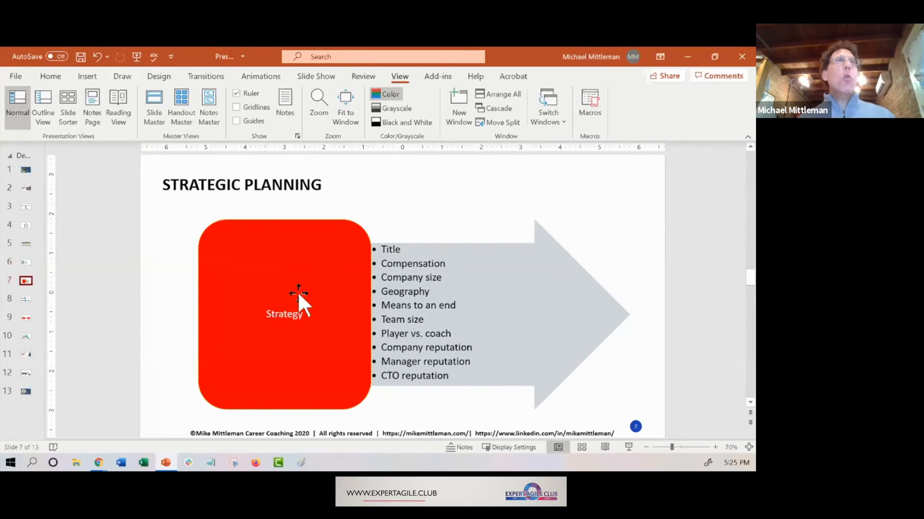
mouse_move(456, 235)
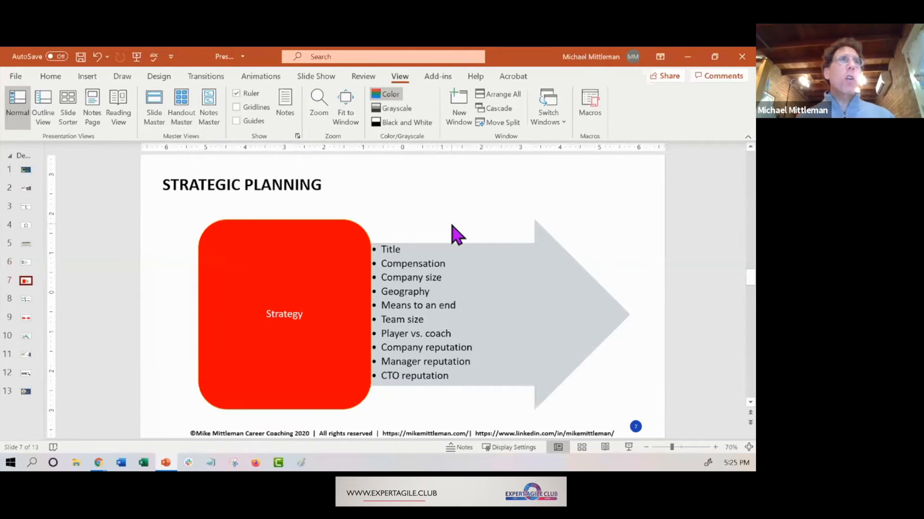